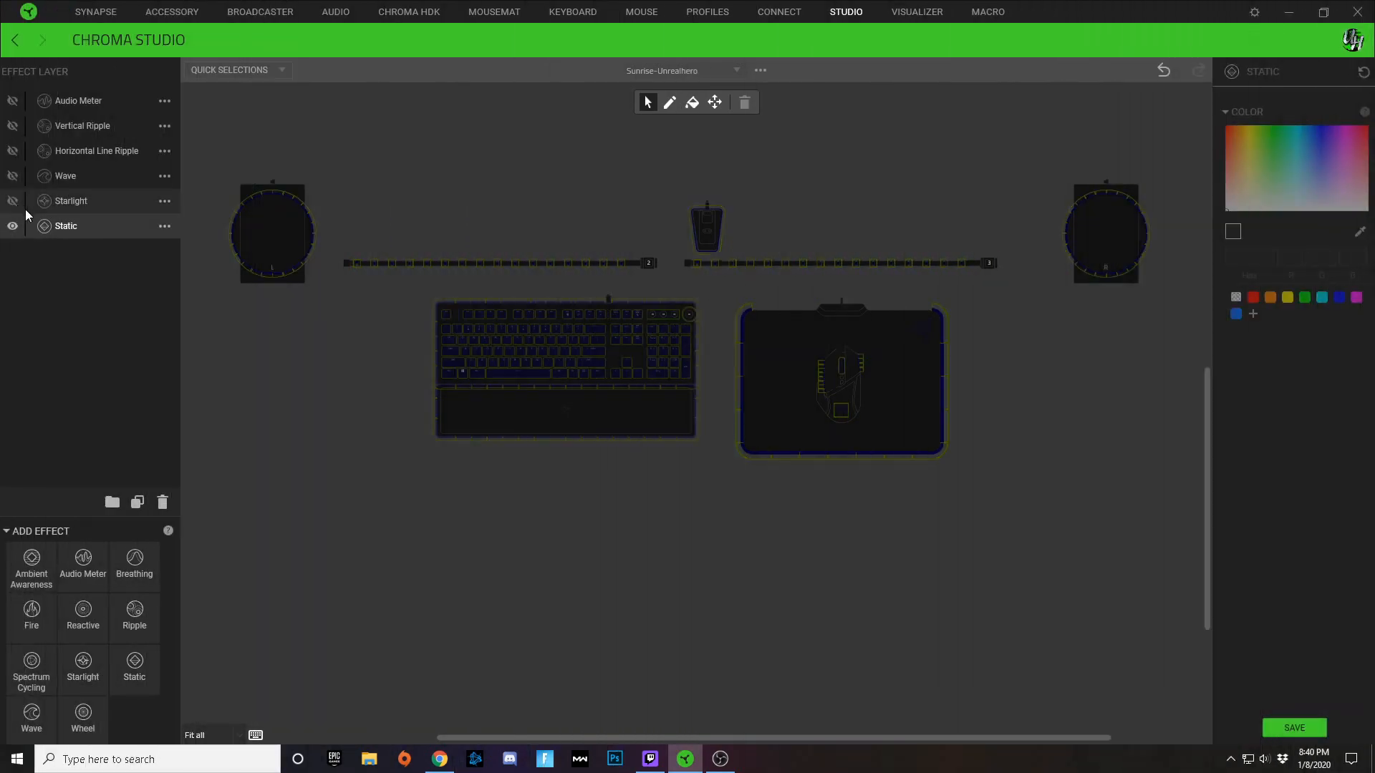
Make the Starlight layer visible so twinkling lights play over the Static base
{"action": "left_click", "coordinate": [72, 201]}
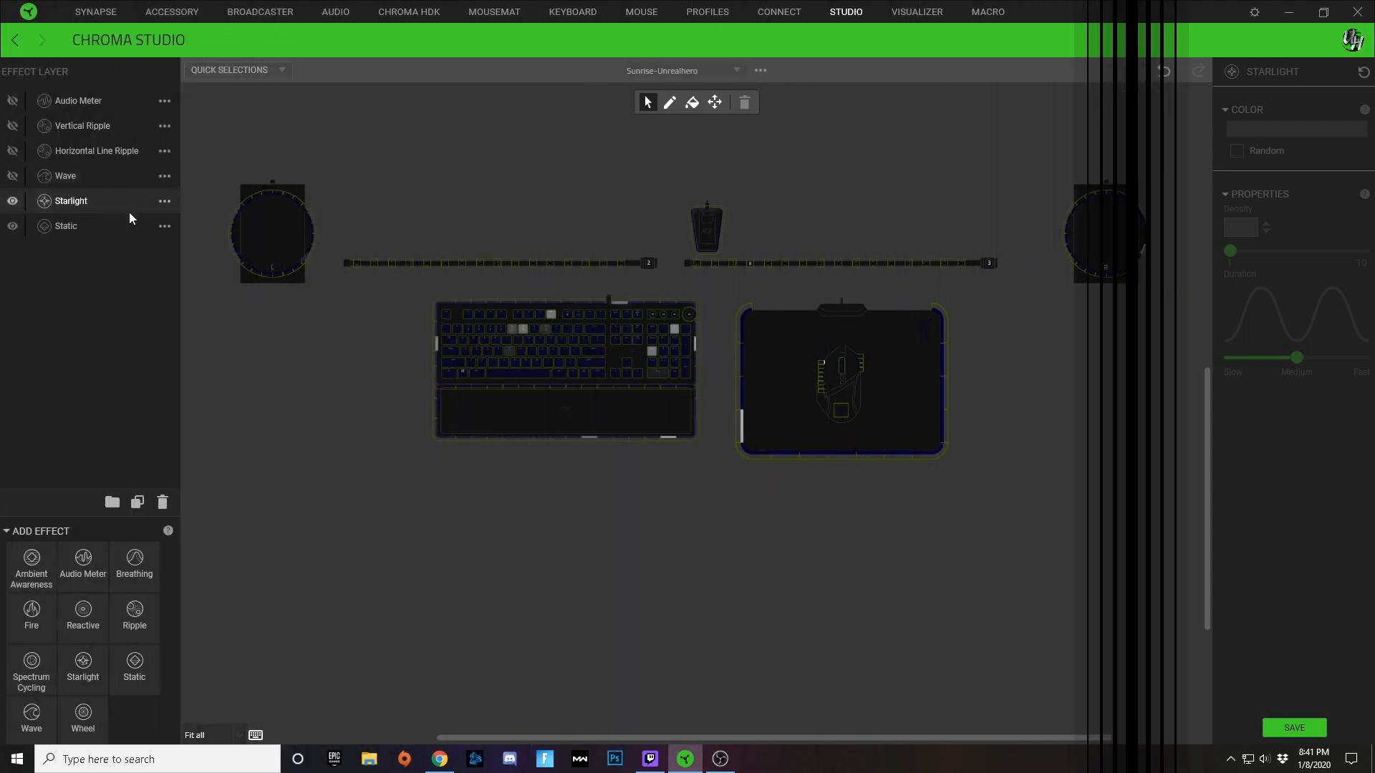
{"action": "left_click", "coordinate": [13, 174]}
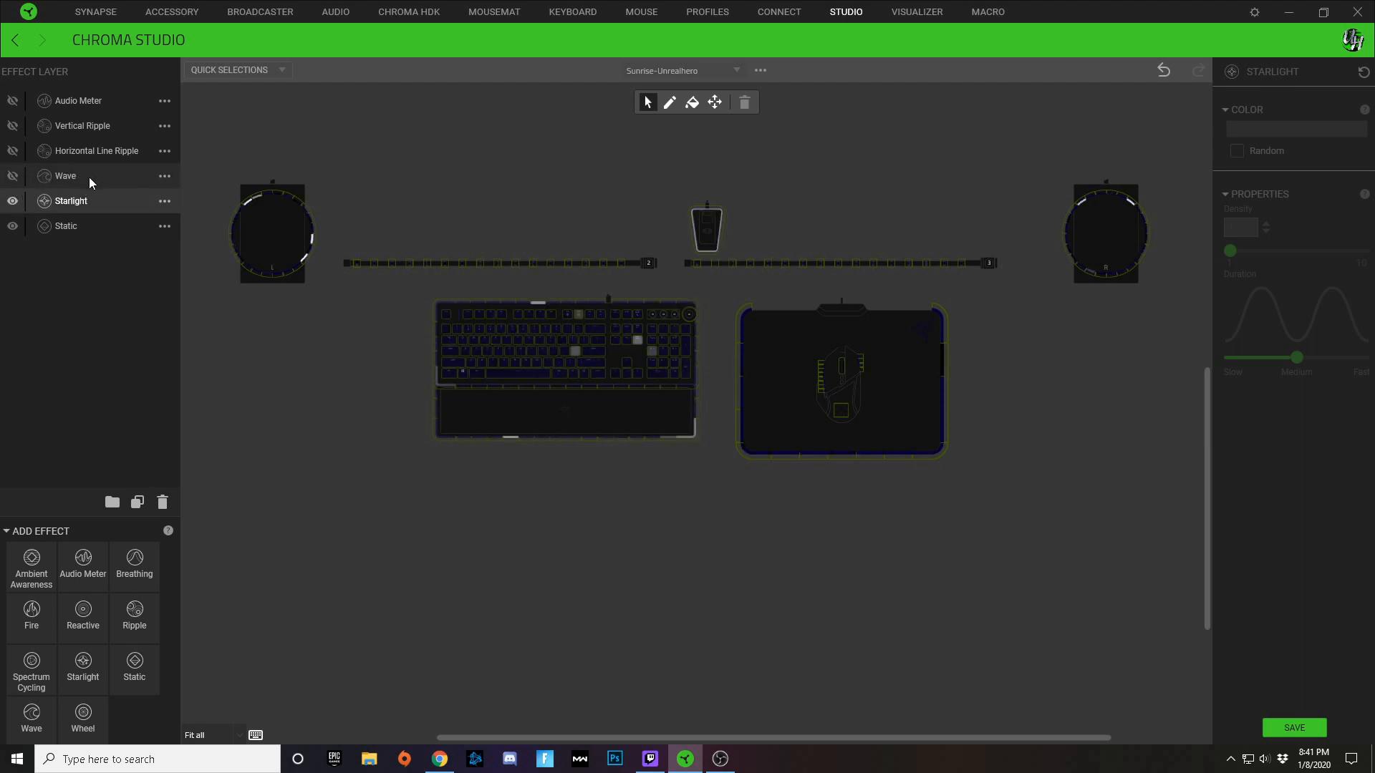
Make the Wave layer visible so it plays over the starlight lighting
{"action": "left_click", "coordinate": [64, 175]}
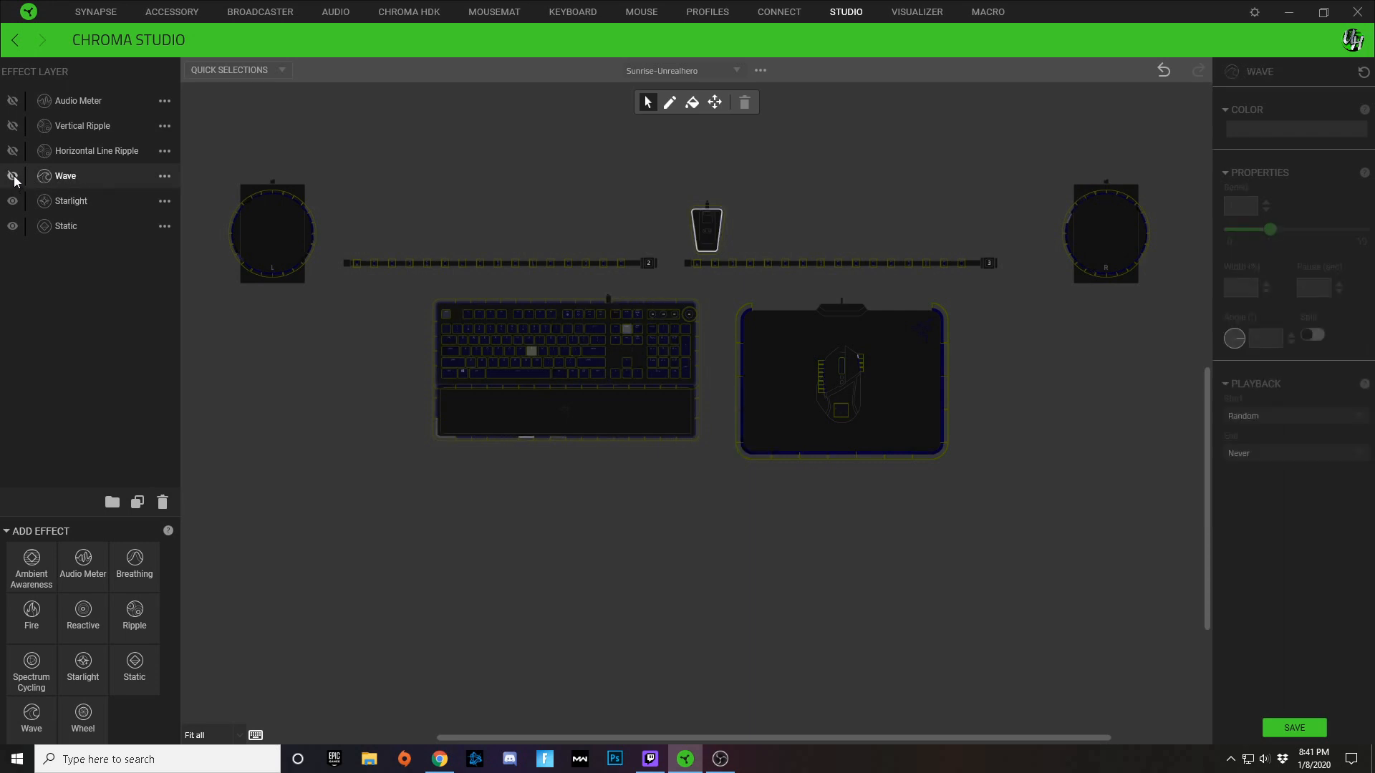
{"action": "left_click", "coordinate": [12, 175]}
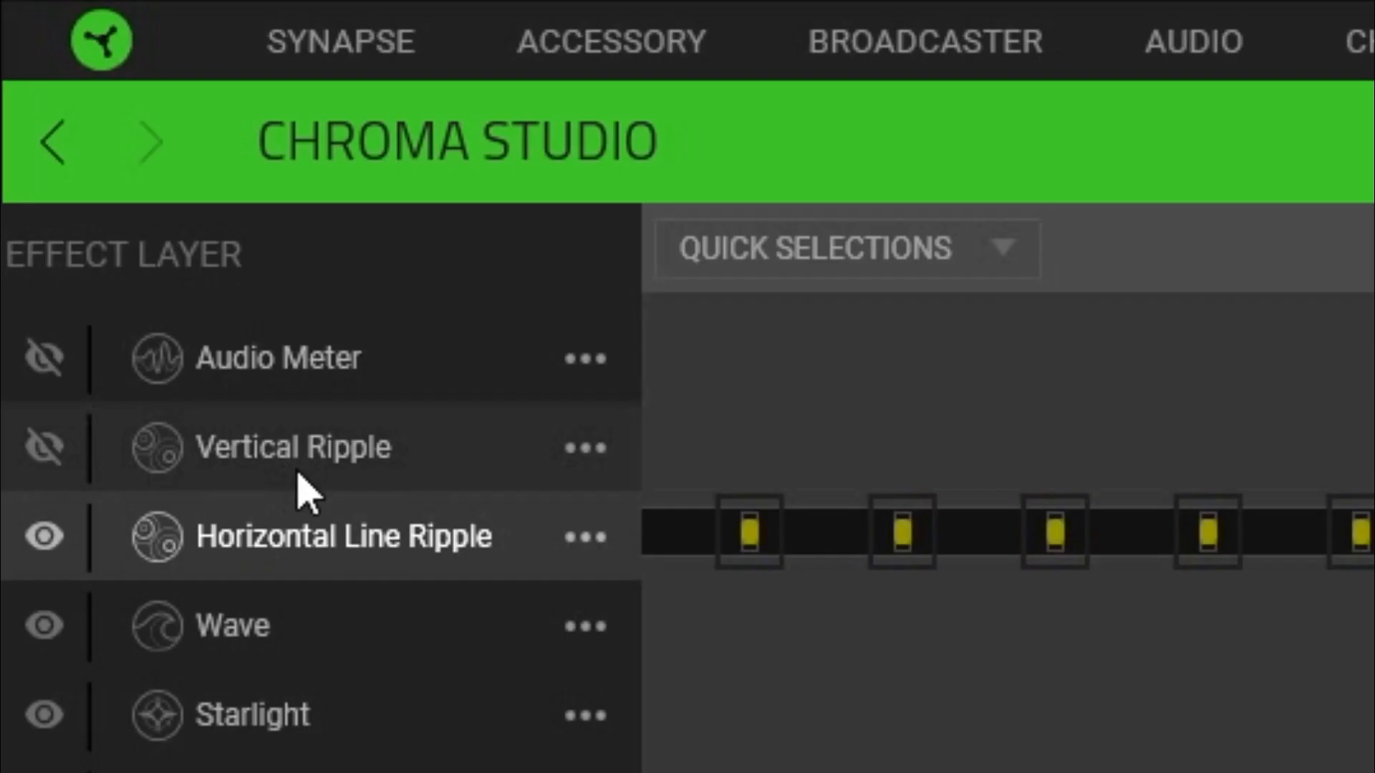
{"action": "mouse_move", "coordinate": [245, 451]}
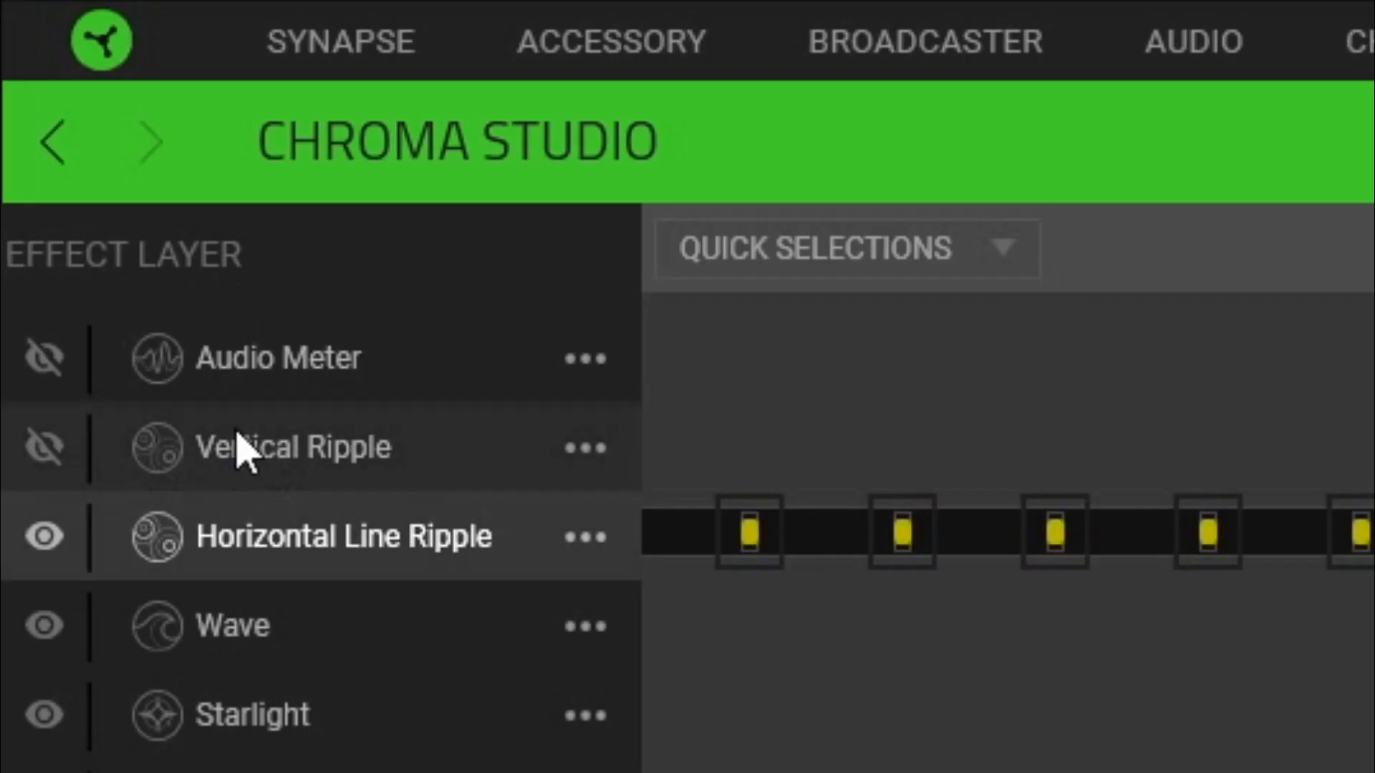
{"action": "mouse_move", "coordinate": [249, 504]}
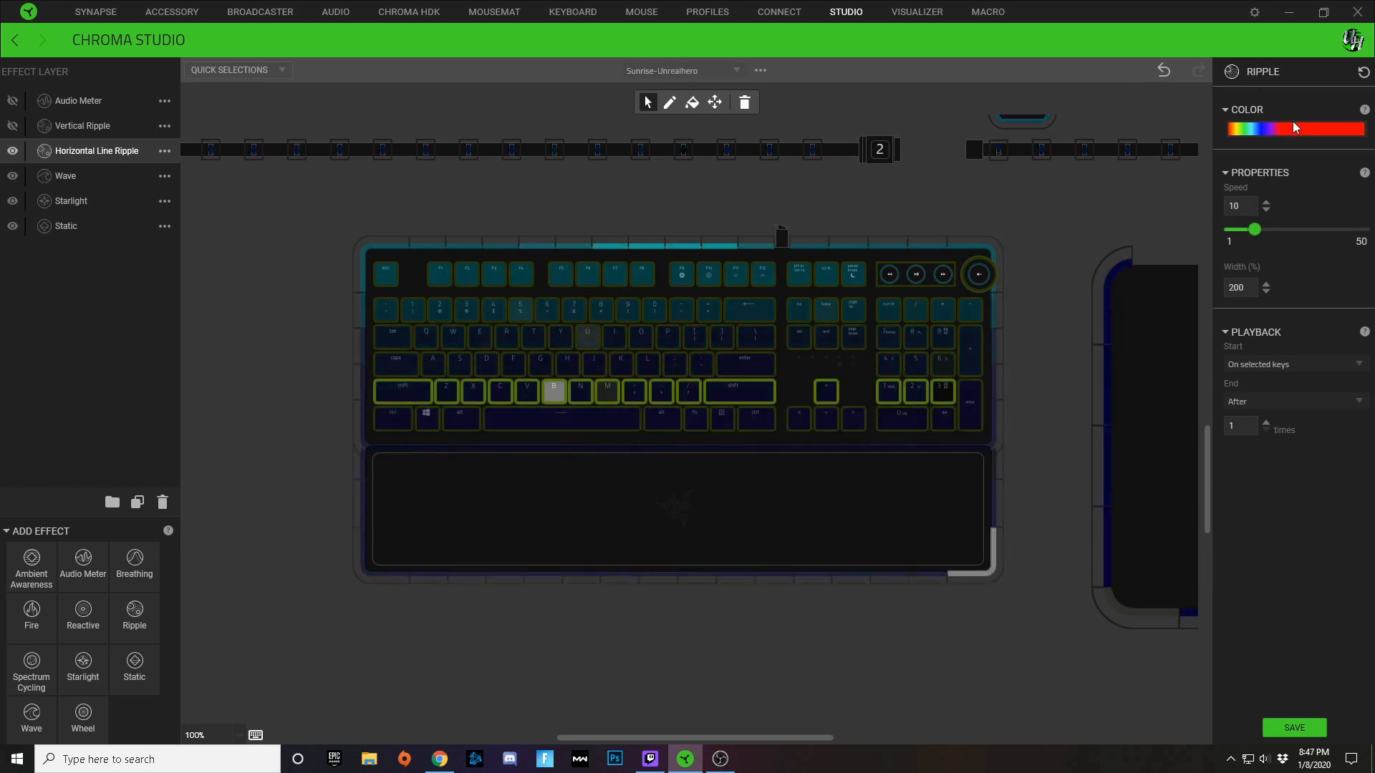
Give the Horizontal Line Ripple a yellow FFF301 colour stop and show Vertical Ripple
{"action": "left_click", "coordinate": [1293, 128]}
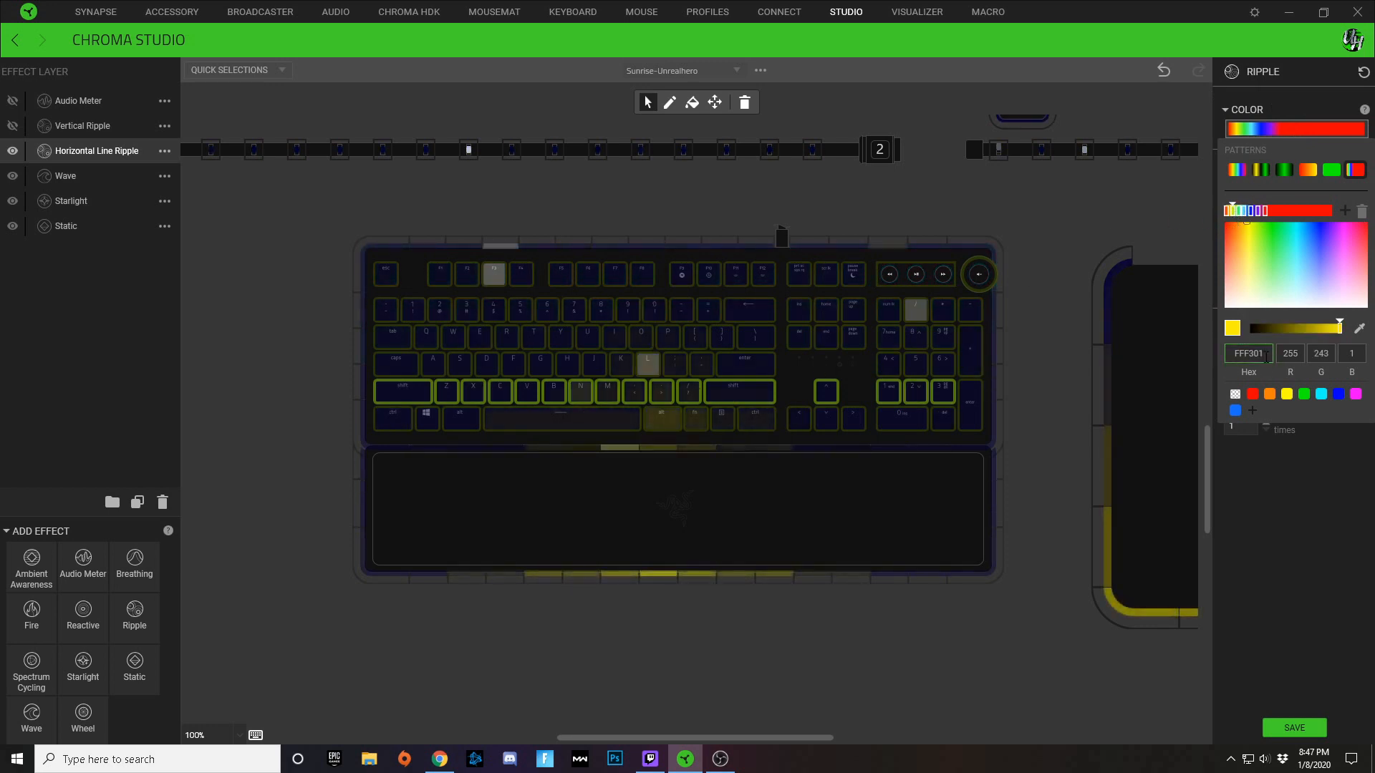
{"action": "left_click", "coordinate": [83, 126]}
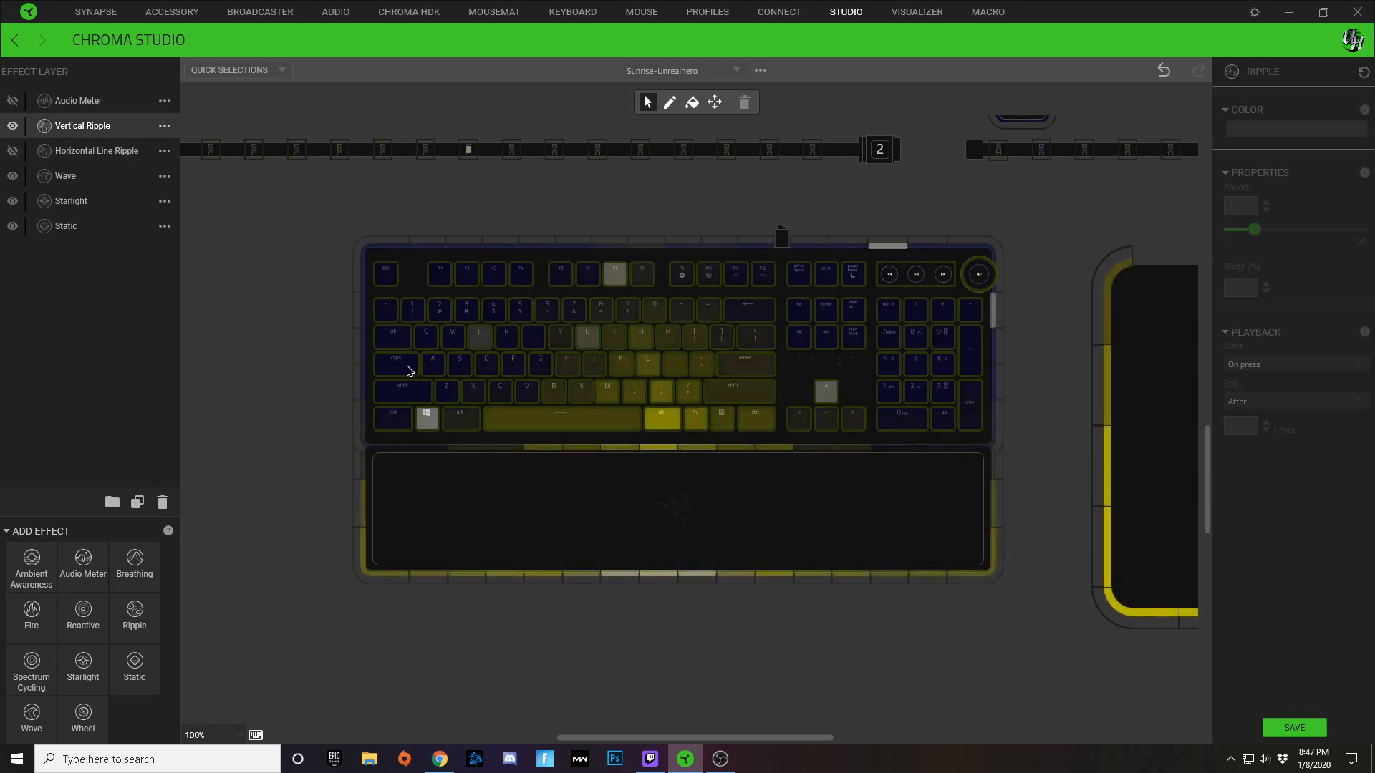
Start the Vertical Ripple on selected keys at 400% width with spectrum-to-red colours
{"action": "left_click", "coordinate": [395, 365]}
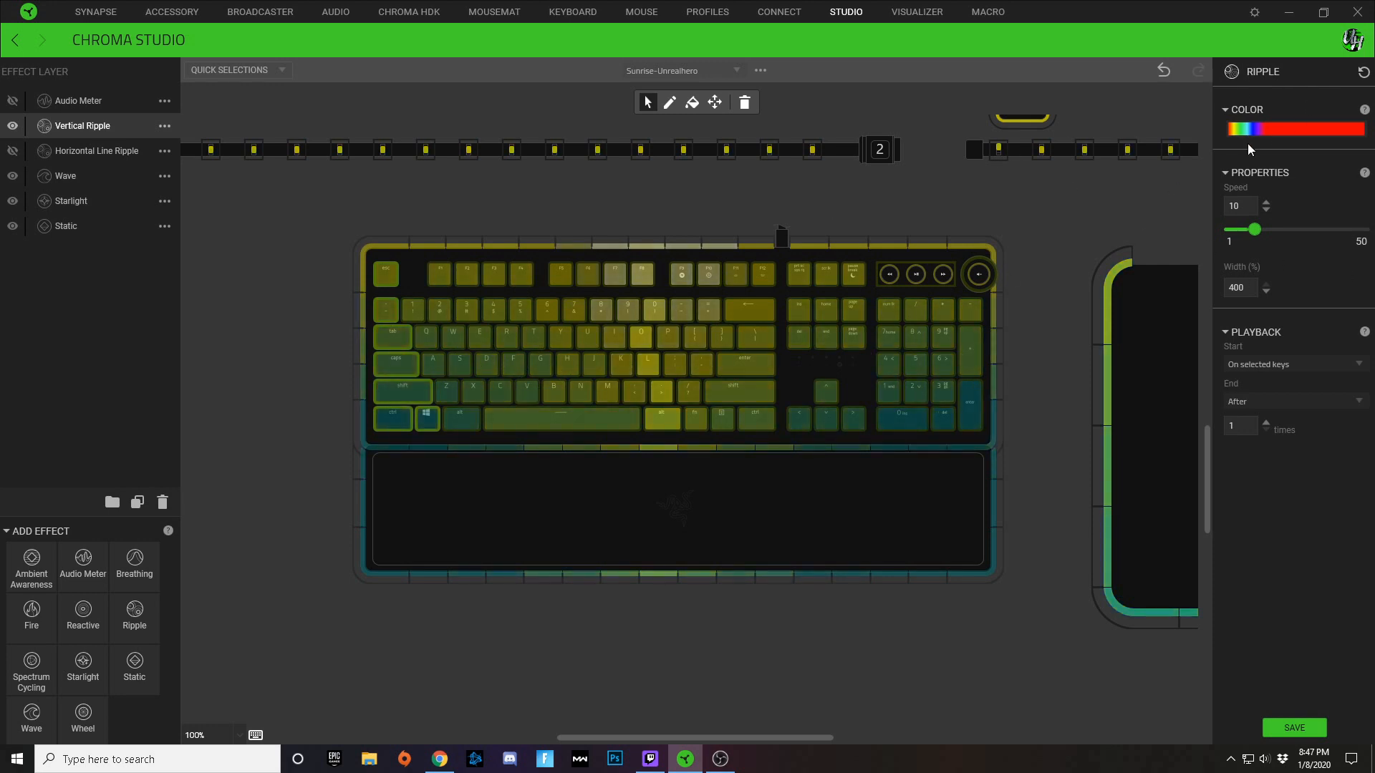
{"action": "left_click", "coordinate": [1293, 129]}
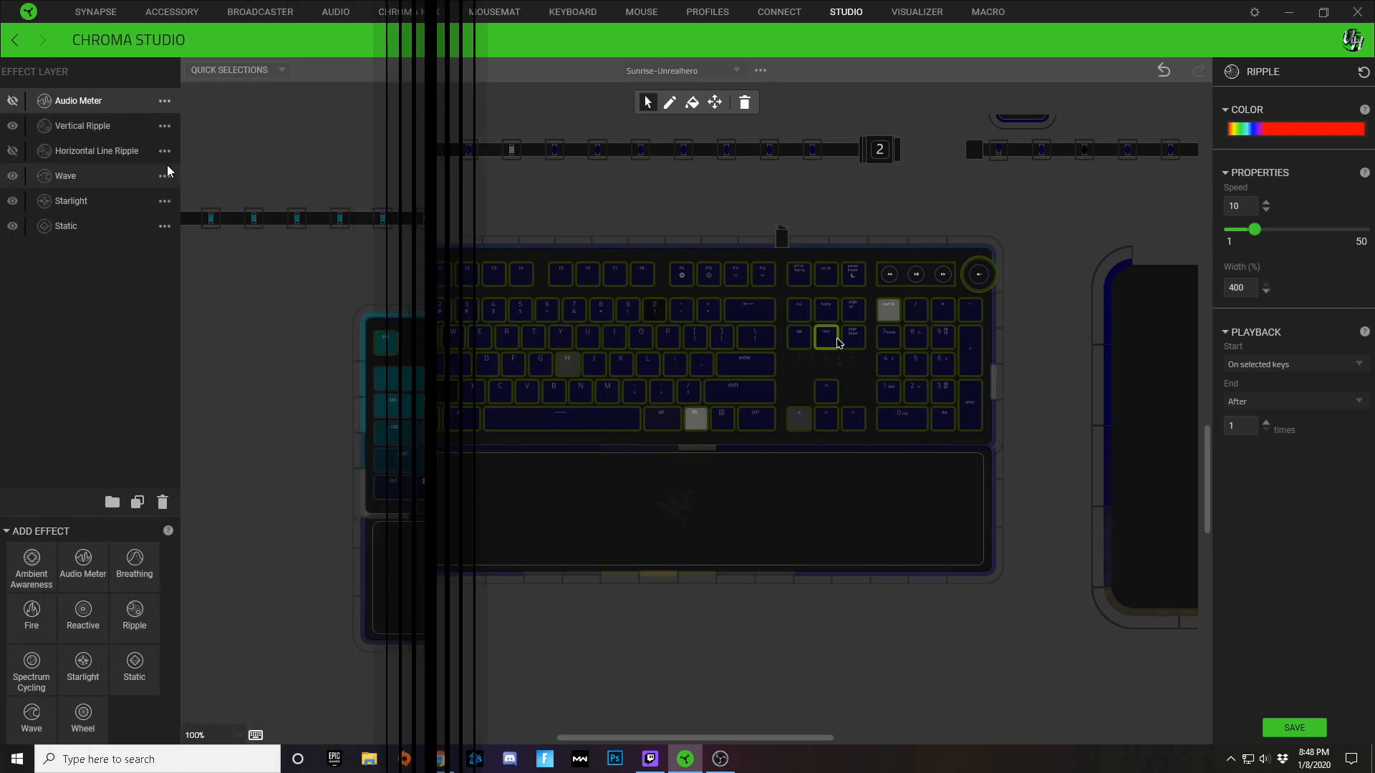
Show the Audio Meter layer with Boost Auto, hiding Horizontal Line Ripple
{"action": "left_click", "coordinate": [77, 100]}
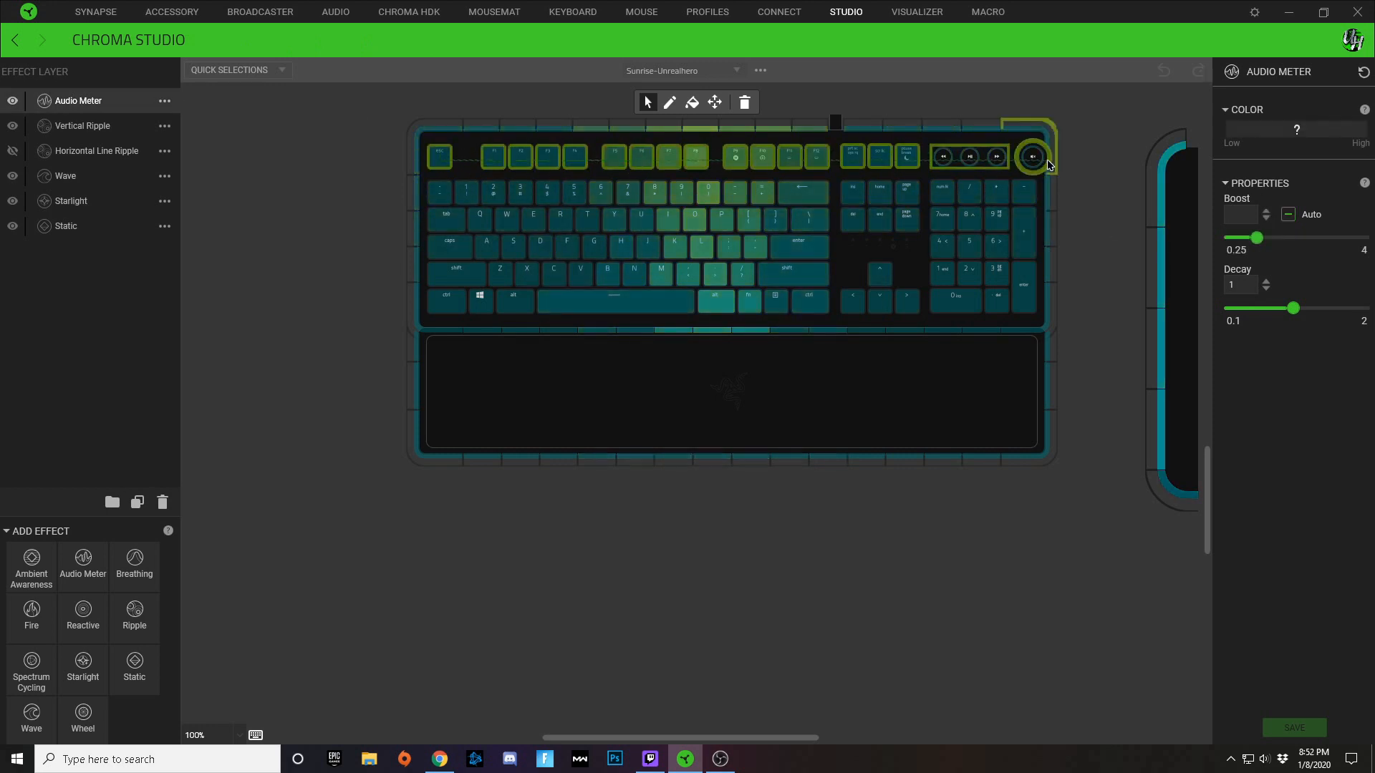
{"action": "left_click", "coordinate": [1287, 214]}
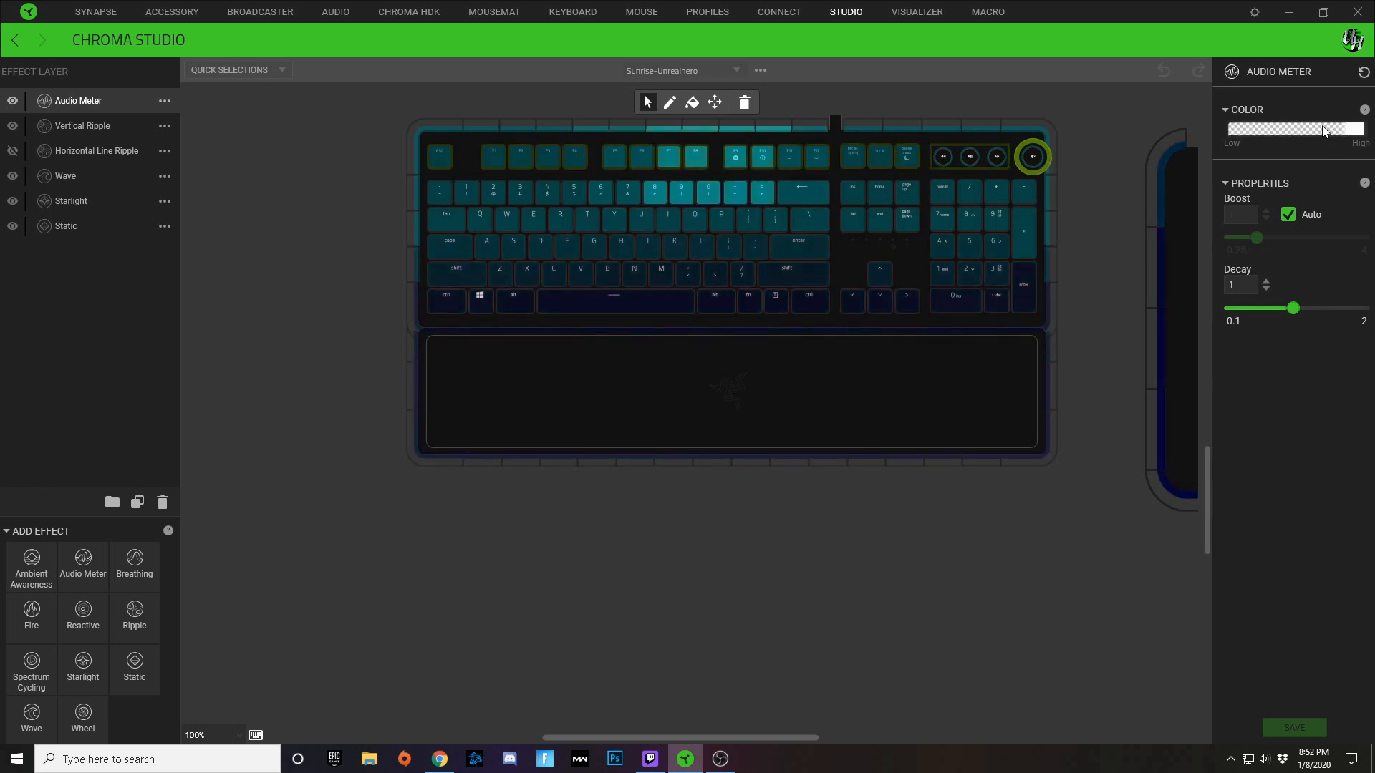
{"action": "left_click", "coordinate": [1296, 129]}
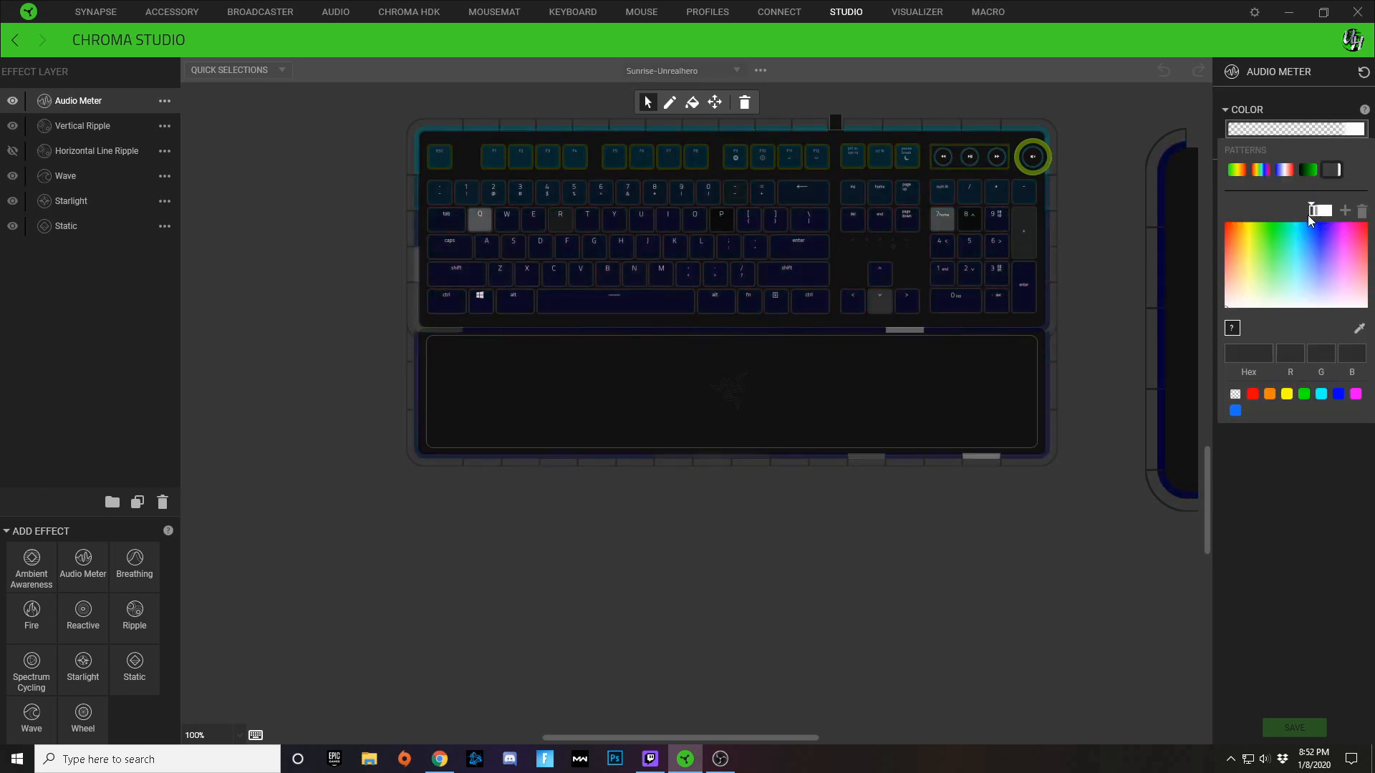